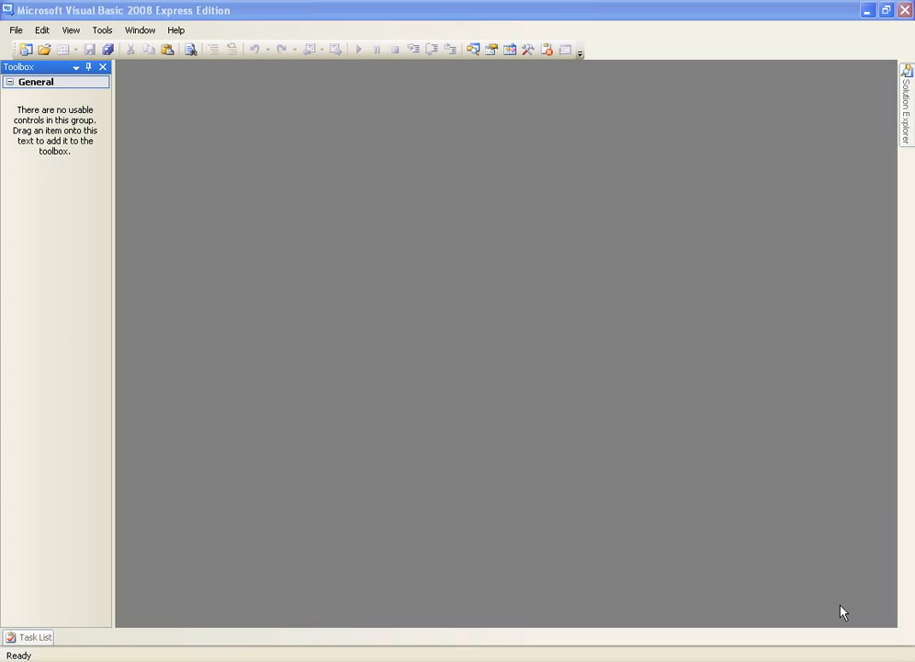
Start a new Windows Forms Application project named 'Log In Form'.
{"action": "left_click", "coordinate": [15, 29]}
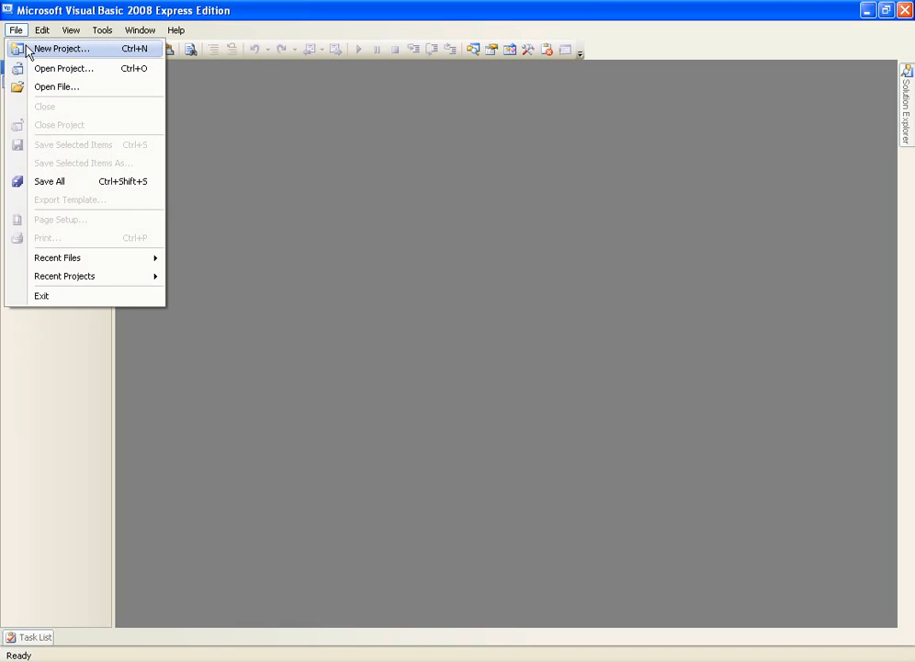
{"action": "left_click", "coordinate": [62, 49]}
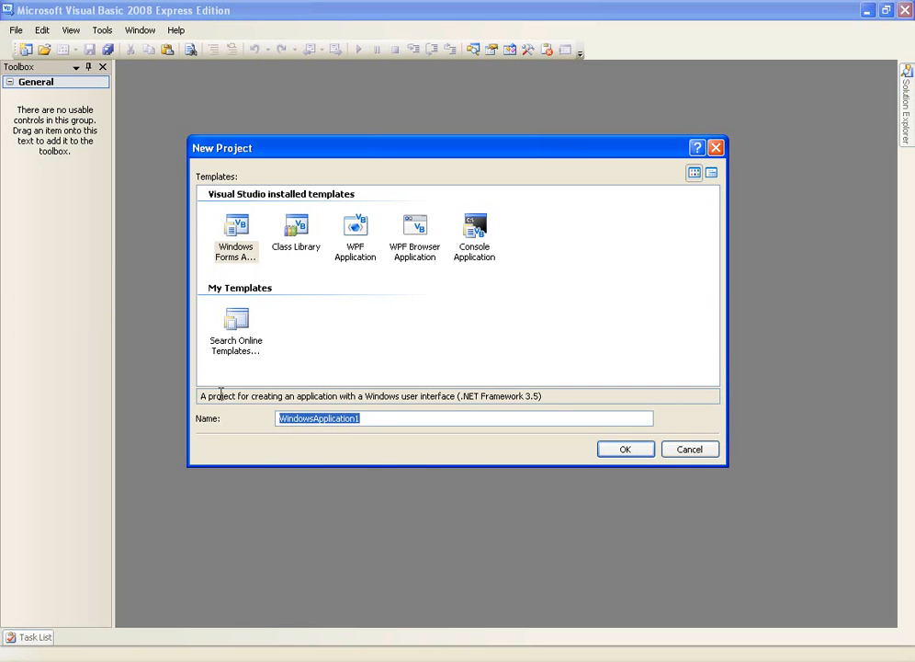
{"action": "type", "text": "L"}
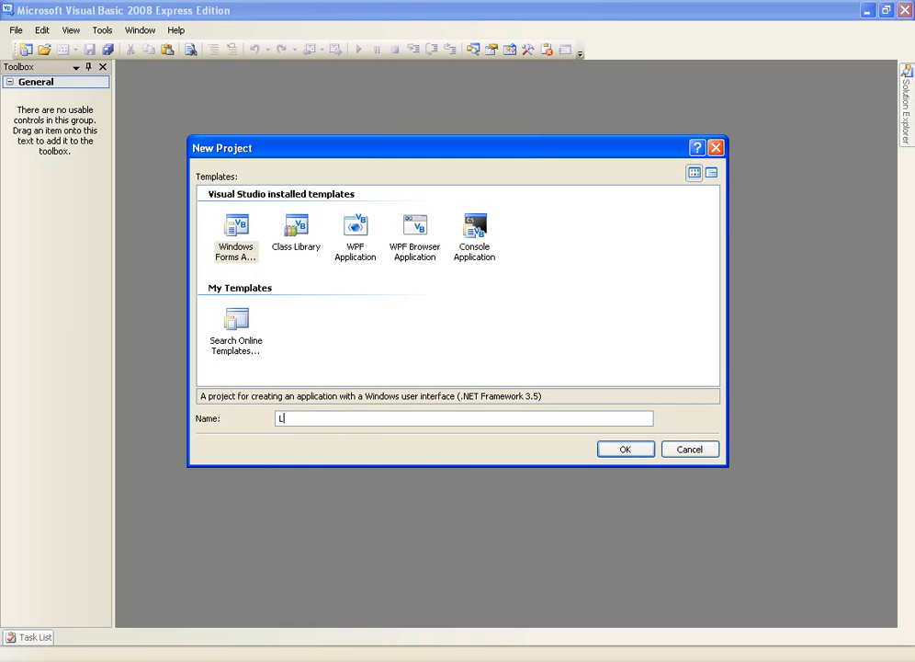
{"action": "type", "text": "og In f"}
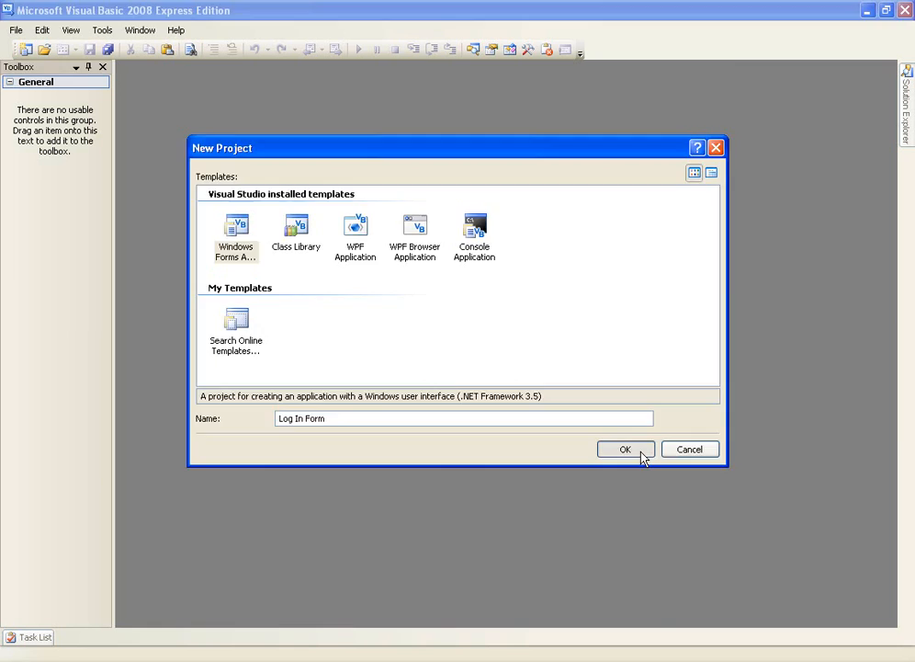
Create the project and place a text box, 'Log In' button and 'Please Log In' label on Form1.
{"action": "left_click", "coordinate": [624, 449]}
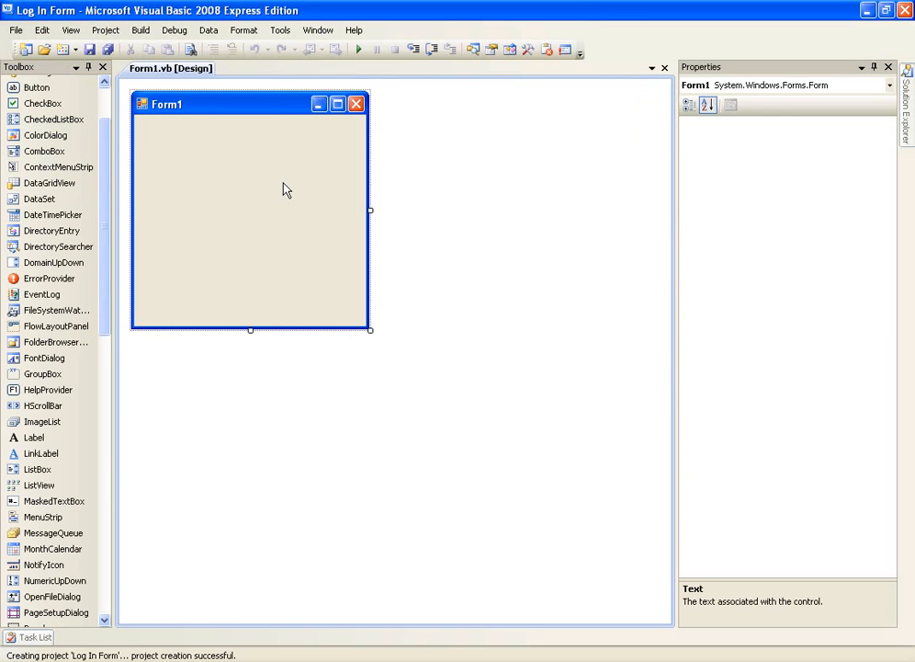
{"action": "left_click", "coordinate": [731, 104]}
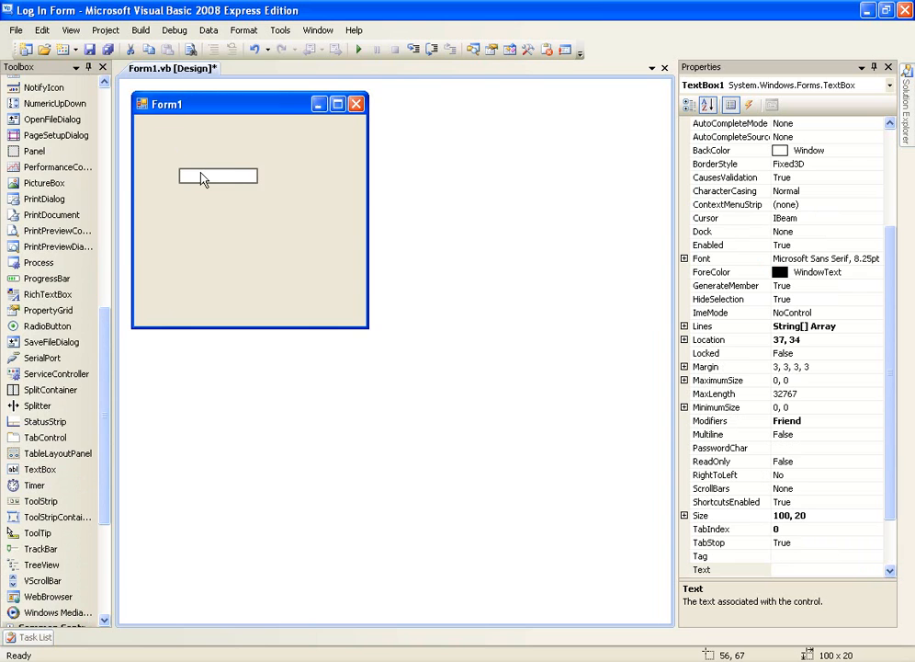
{"action": "left_click_drag", "start_coordinate": [218, 175], "coordinate": [250, 178]}
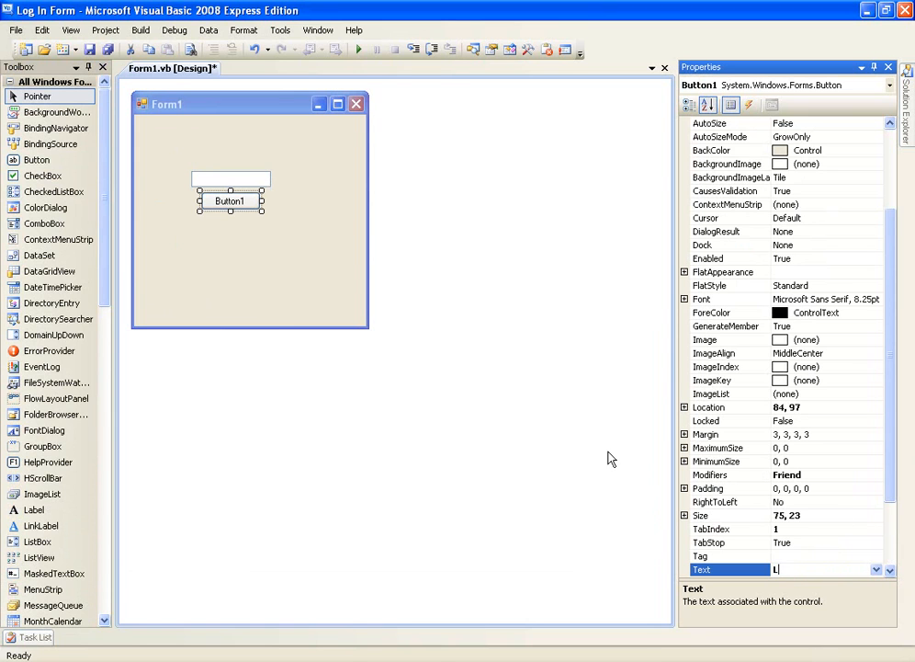
{"action": "type", "text": "Log In"}
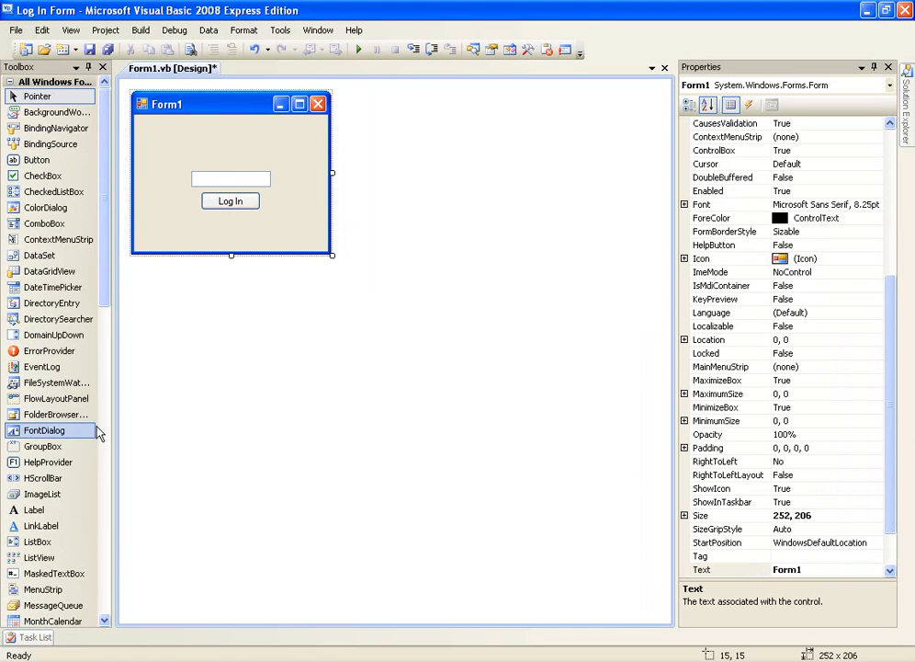
{"action": "scroll", "scroll_direction": "down", "scroll_amount": 3}
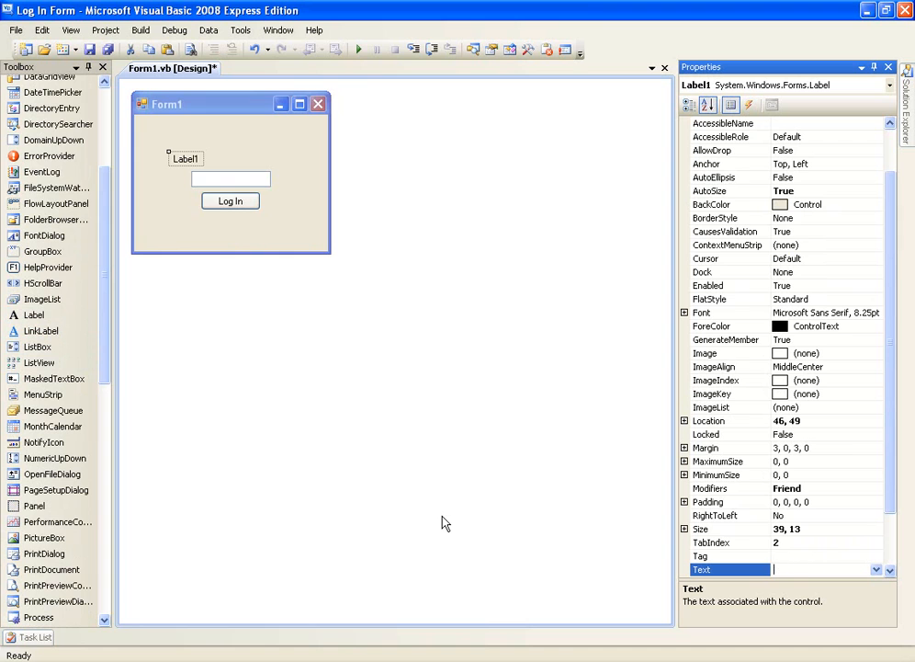
{"action": "type", "text": "Please Log In"}
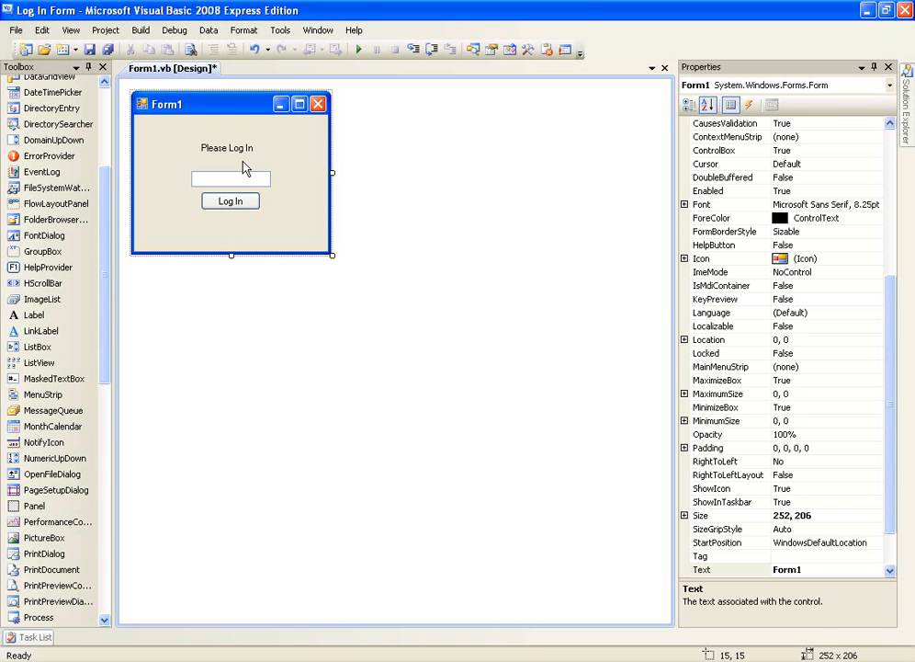
{"action": "mouse_move", "coordinate": [283, 181]}
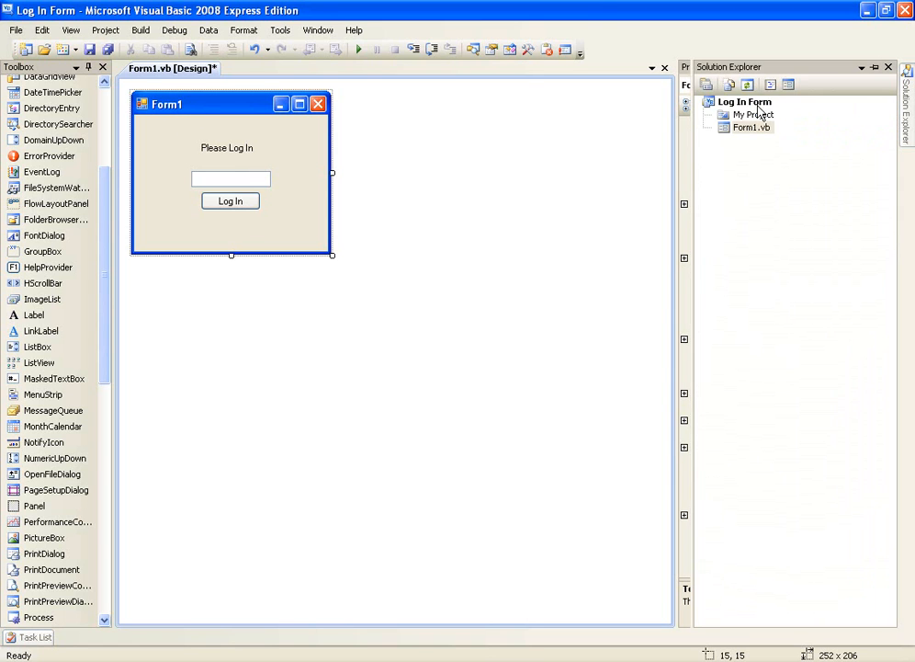
Add a Windows Form named data.vb holding a 'Welcome to the FBI secret files!' label.
{"action": "right_click", "coordinate": [744, 101]}
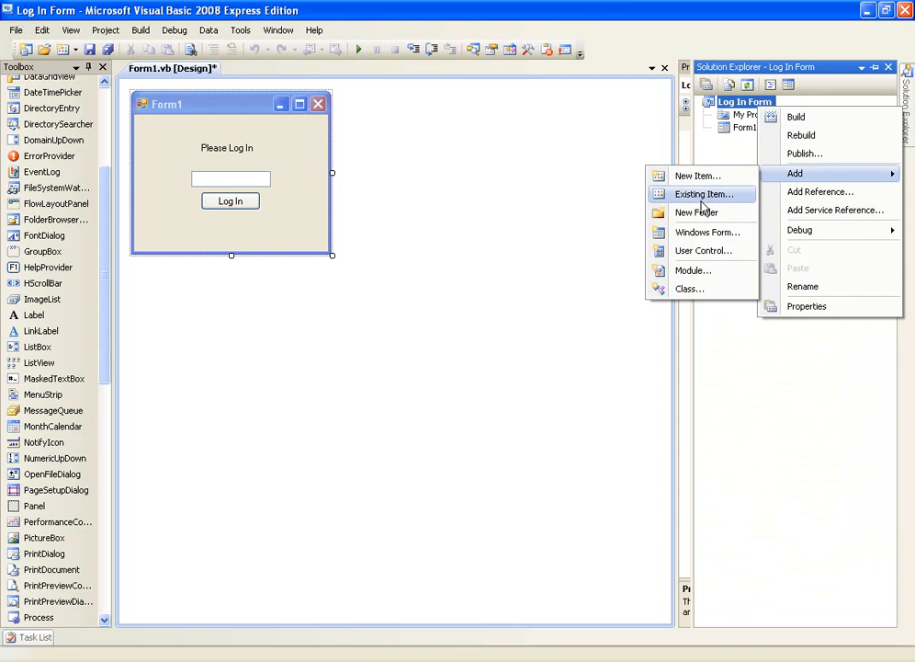
{"action": "left_click", "coordinate": [704, 194]}
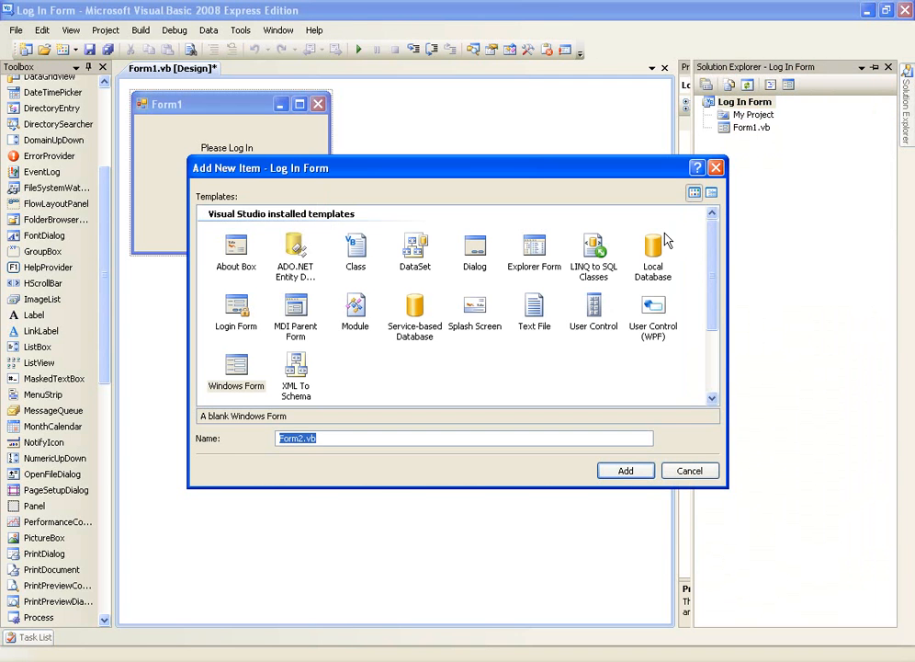
{"action": "type", "text": "data.vb"}
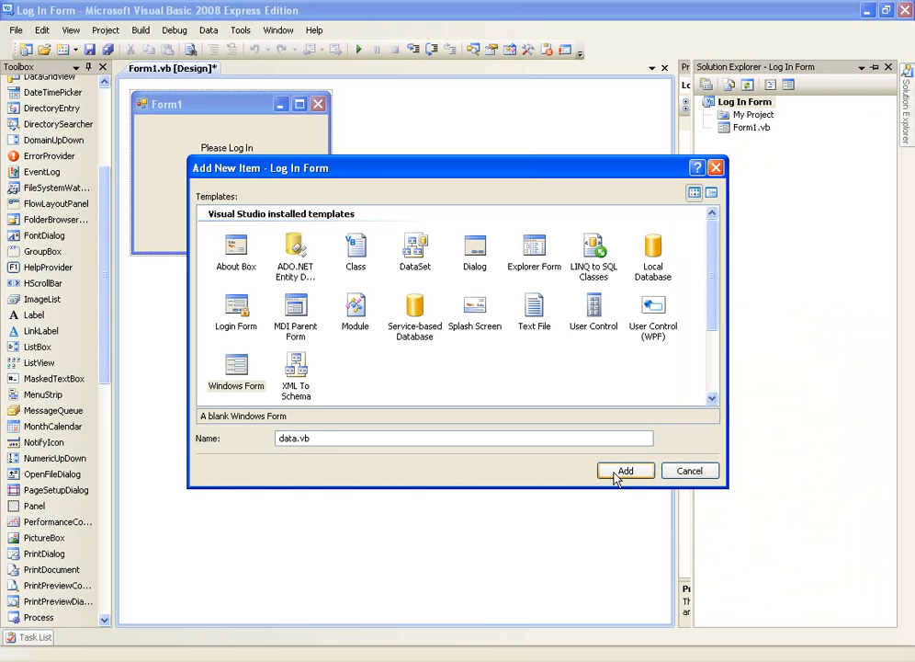
{"action": "left_click", "coordinate": [624, 471]}
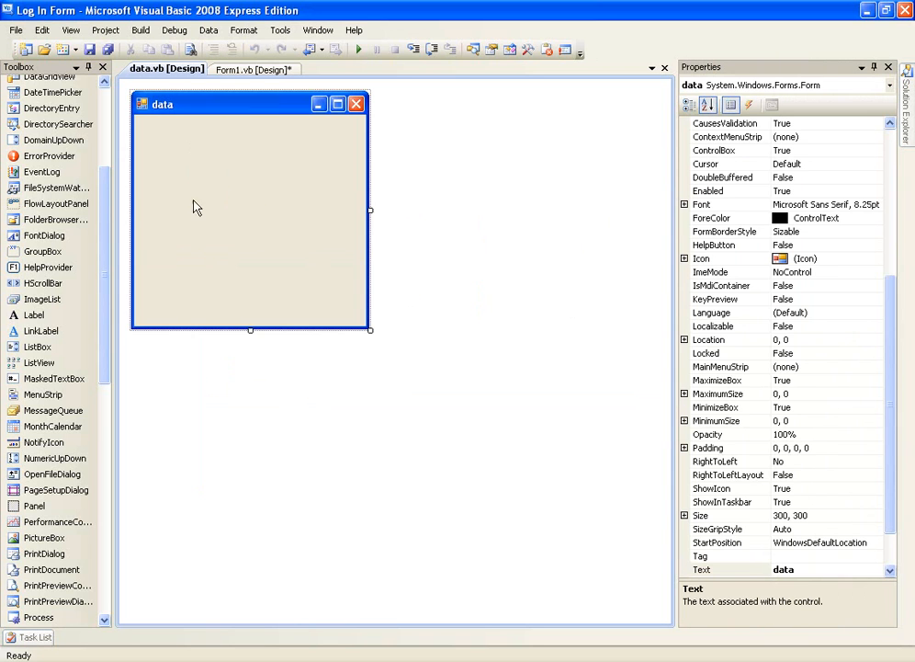
{"action": "double_click", "coordinate": [34, 315]}
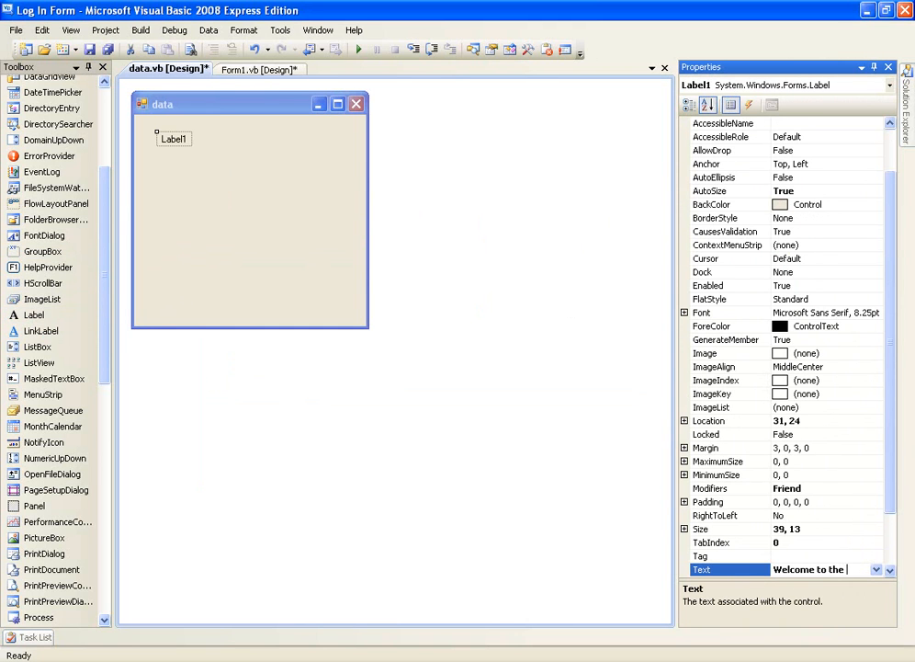
{"action": "type", "text": "FBI"}
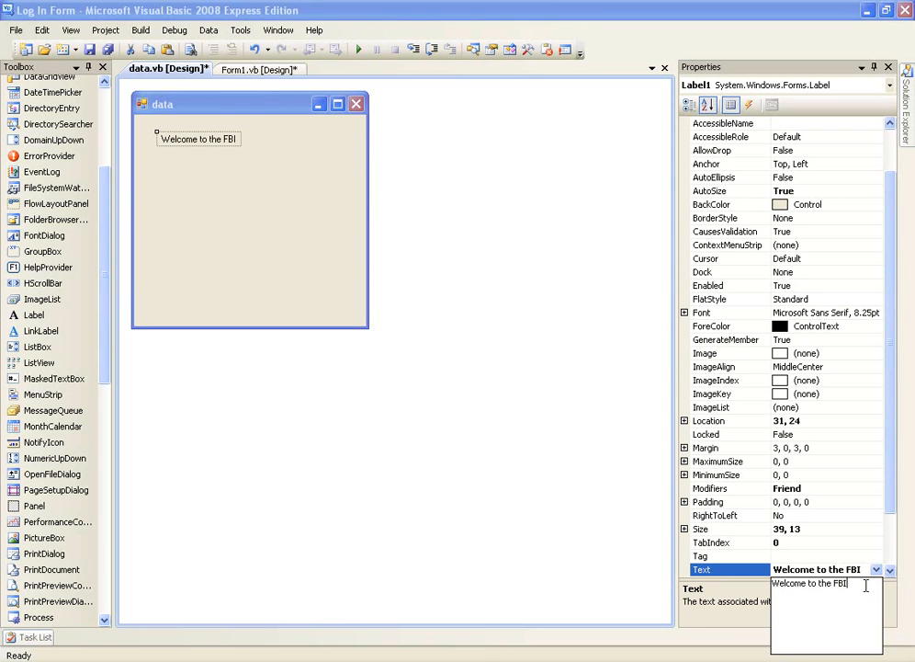
{"action": "type", "text": "secret files!"}
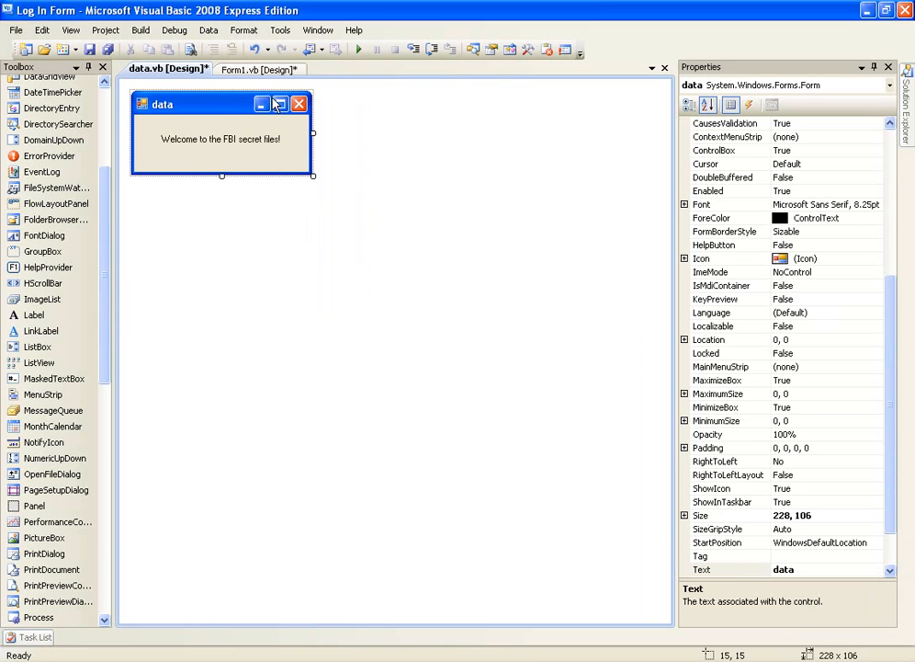
Switch to Form1's designer and select the 'Please Log In' label and 'Log In' button.
{"action": "left_click", "coordinate": [257, 68]}
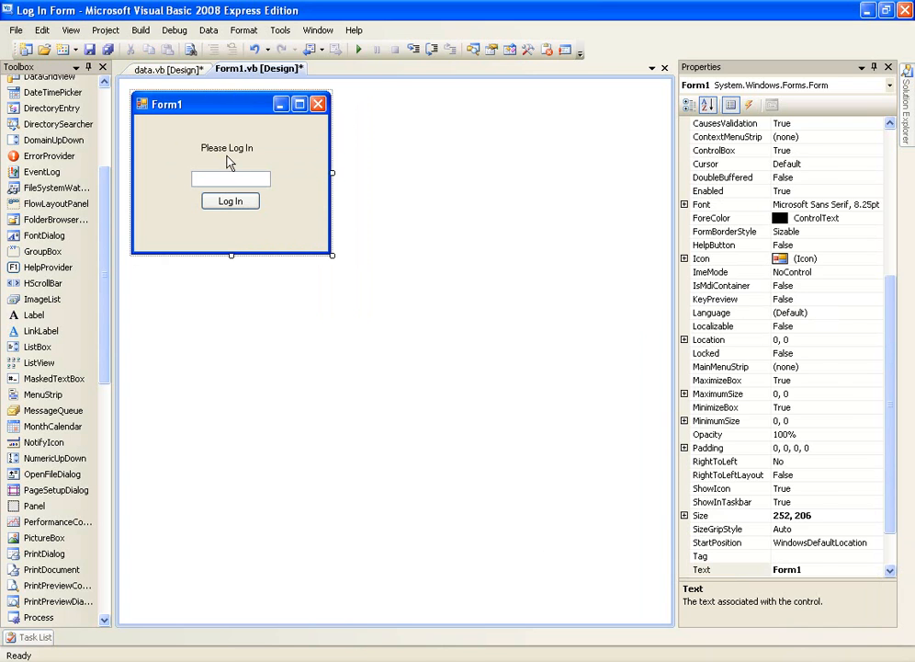
{"action": "left_click", "coordinate": [230, 200]}
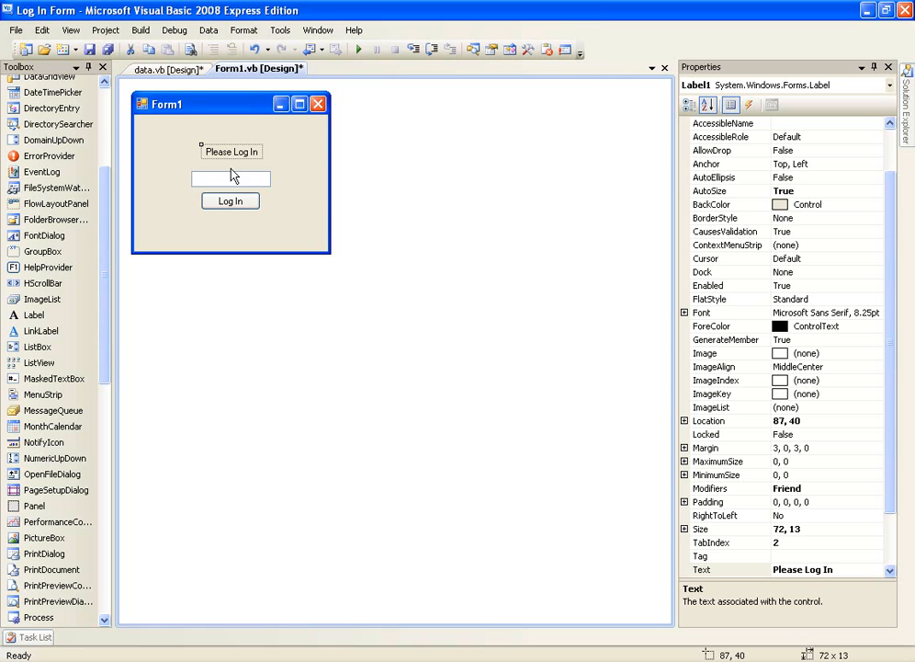
{"action": "left_click", "coordinate": [230, 201]}
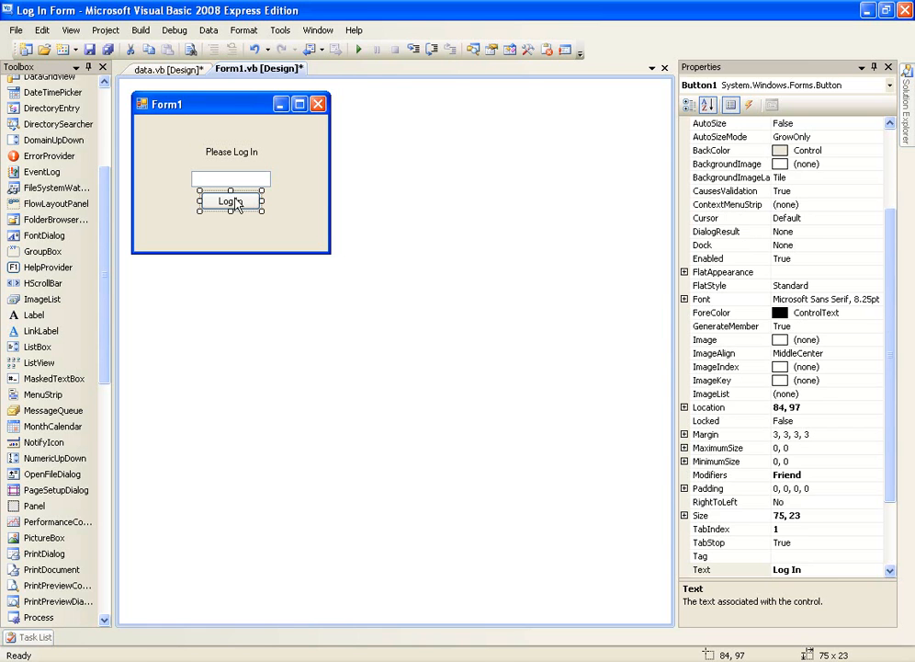
{"action": "double_click", "coordinate": [230, 201]}
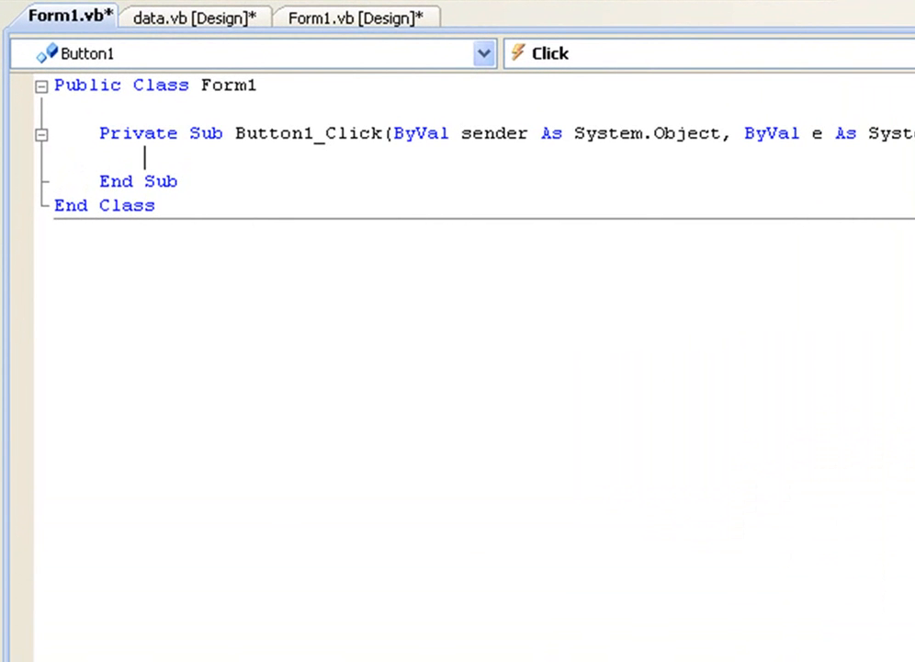
{"action": "key", "text": "enter"}
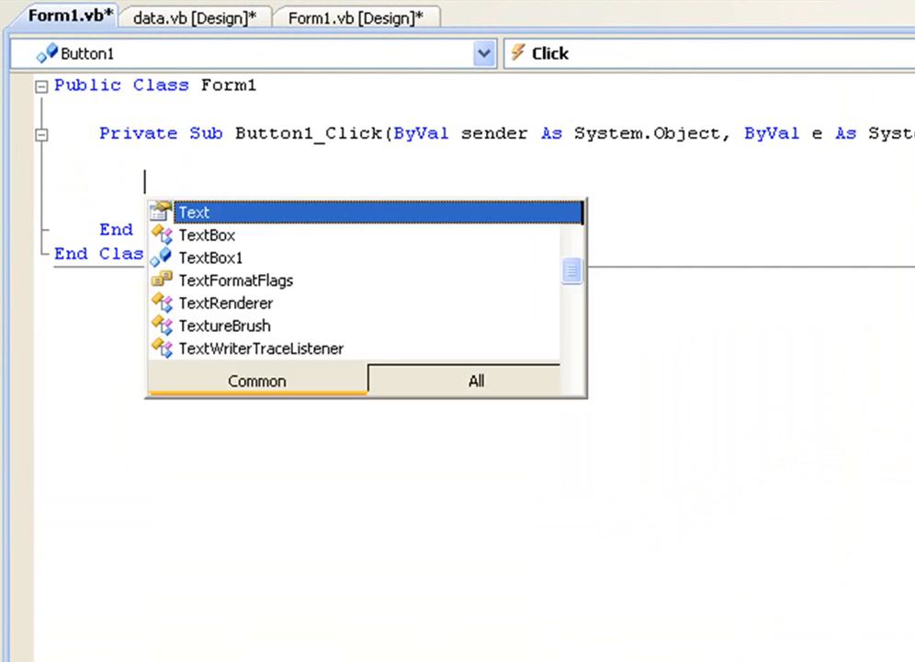
{"action": "type", "text": "If TextBox1.Text = \""}
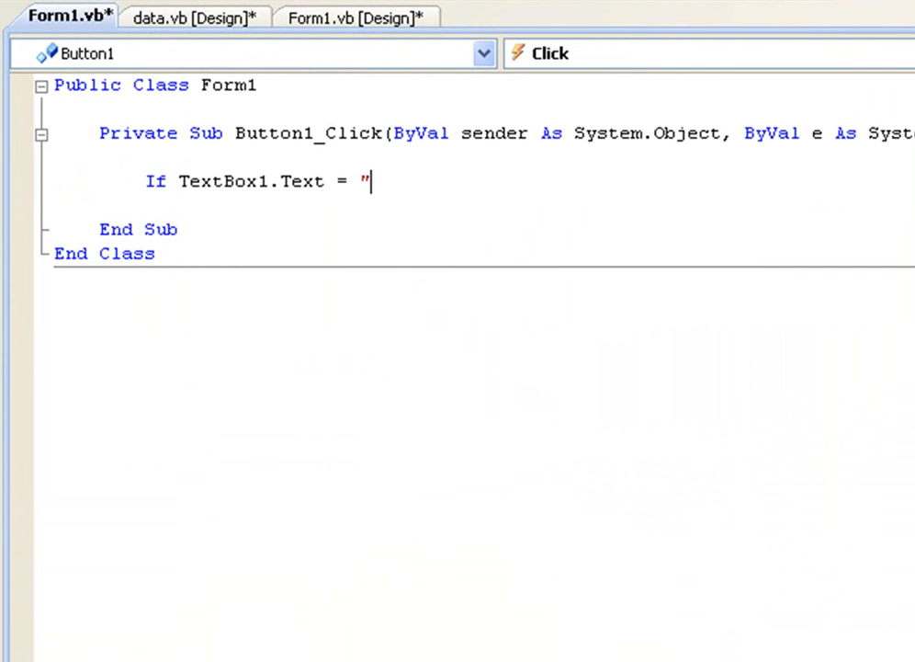
{"action": "type", "text": "password123"}
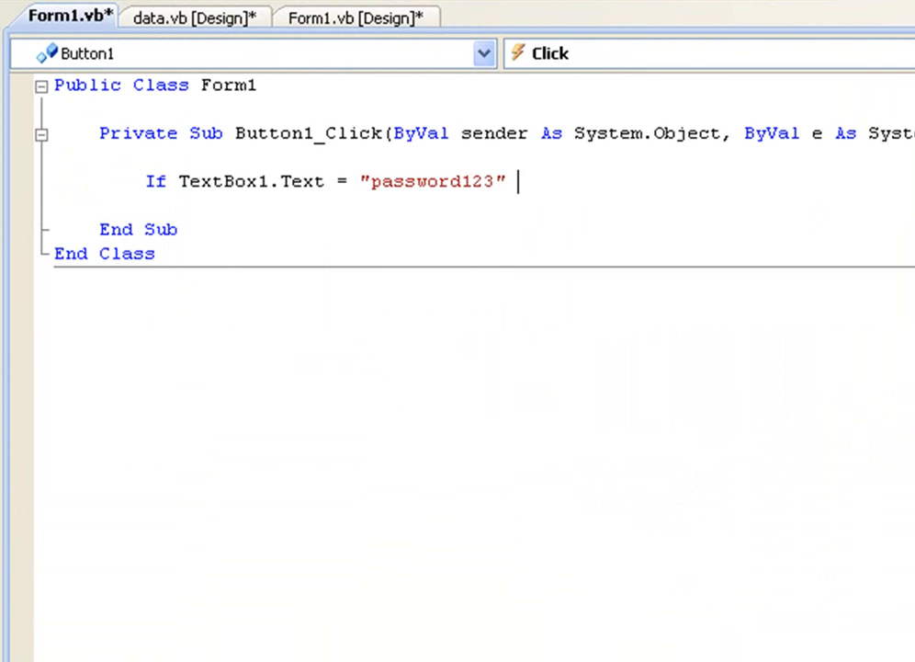
{"action": "type", "text": "Then"}
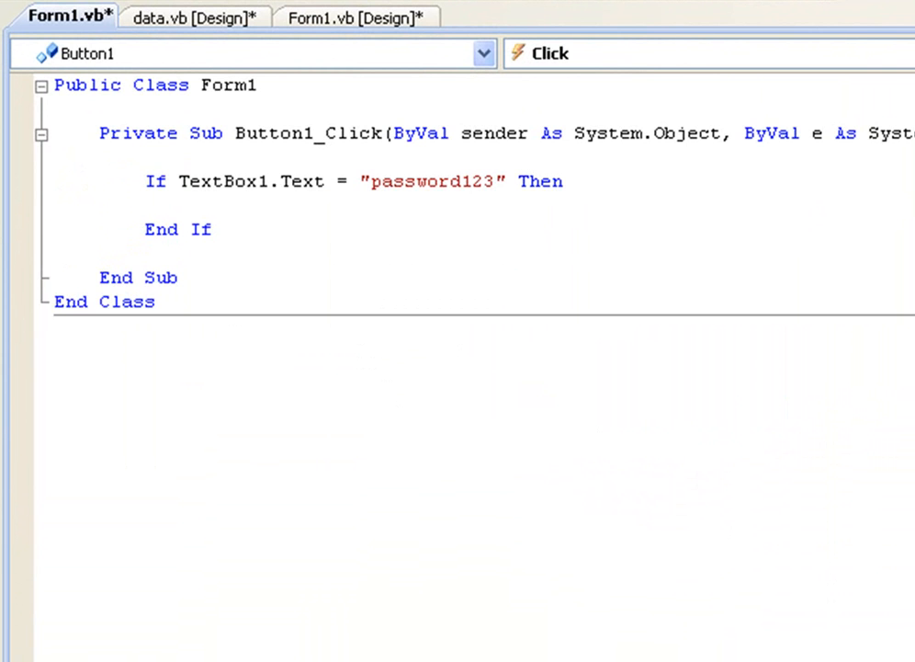
{"action": "type", "text": "dat"}
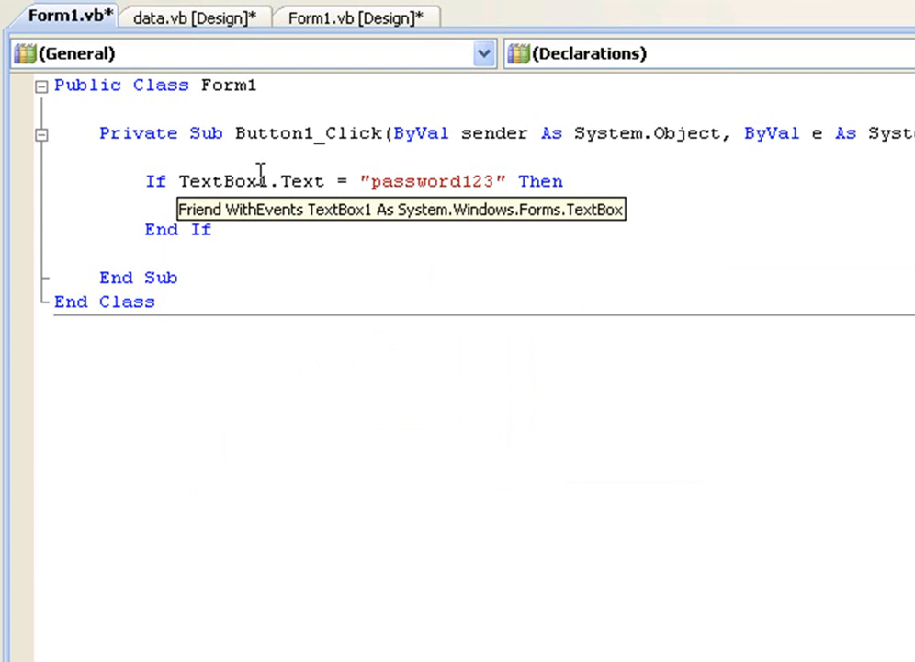
{"action": "type", "text": "data.Show()"}
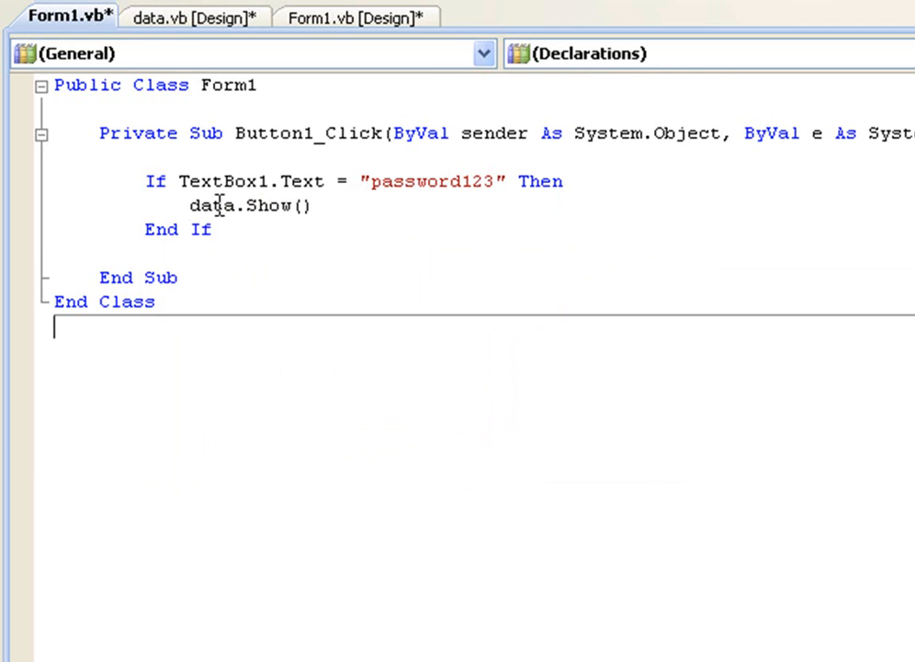
Look over the data and Form1 tabs, then reopen the Log In button's click handler.
{"action": "left_click", "coordinate": [193, 17]}
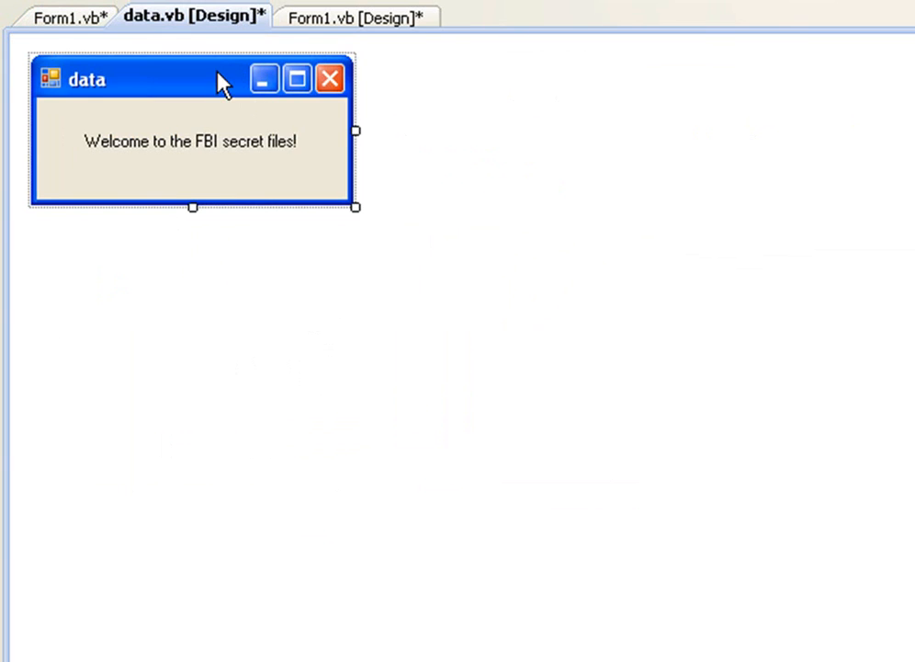
{"action": "left_click", "coordinate": [65, 16]}
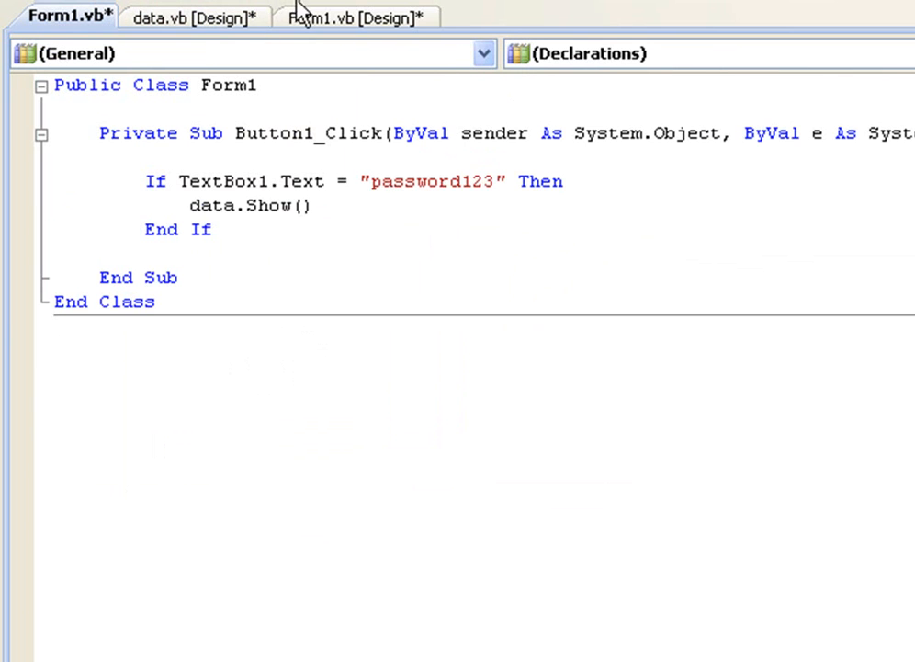
{"action": "left_click", "coordinate": [357, 16]}
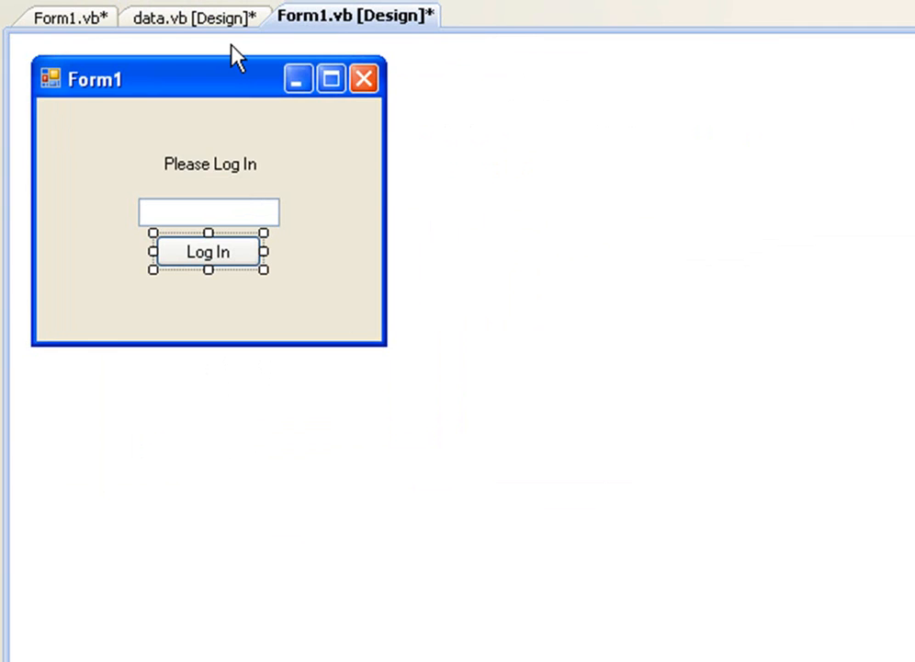
{"action": "double_click", "coordinate": [209, 251]}
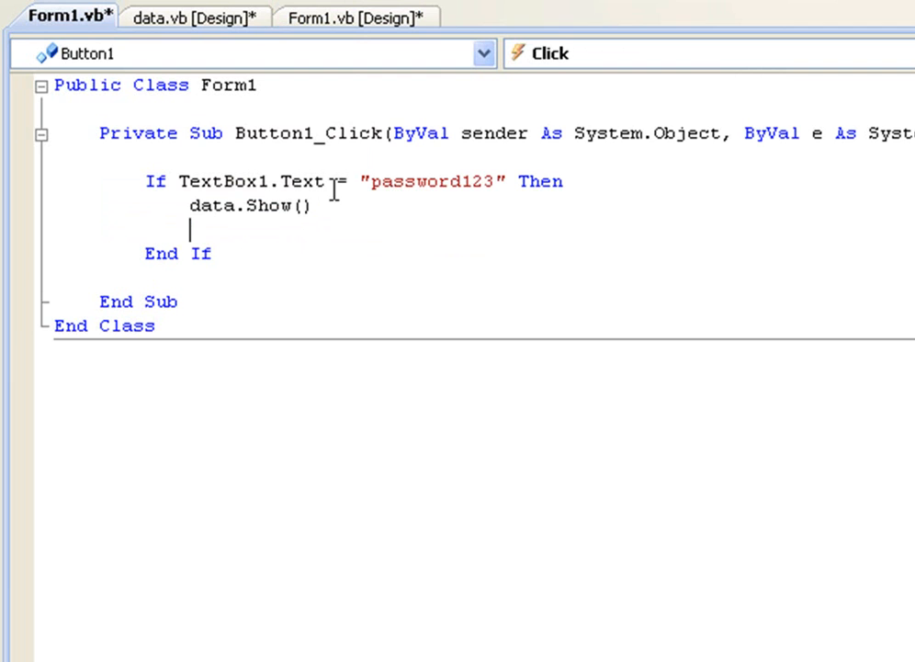
Add an Else branch with MessageBox.Show('Wrong Password!') to the Log In handler.
{"action": "type", "text": "E"}
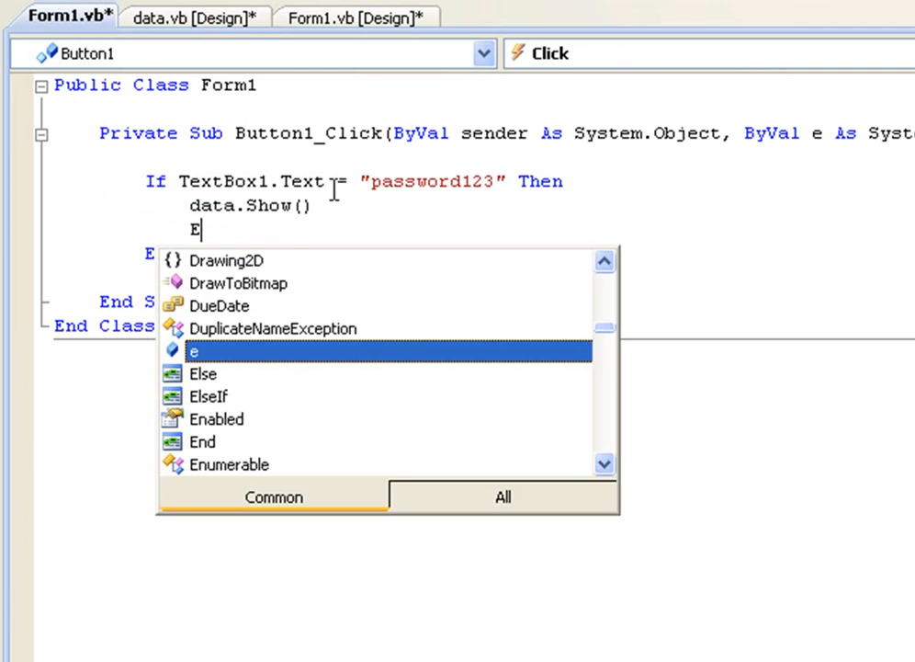
{"action": "type", "text": "lse"}
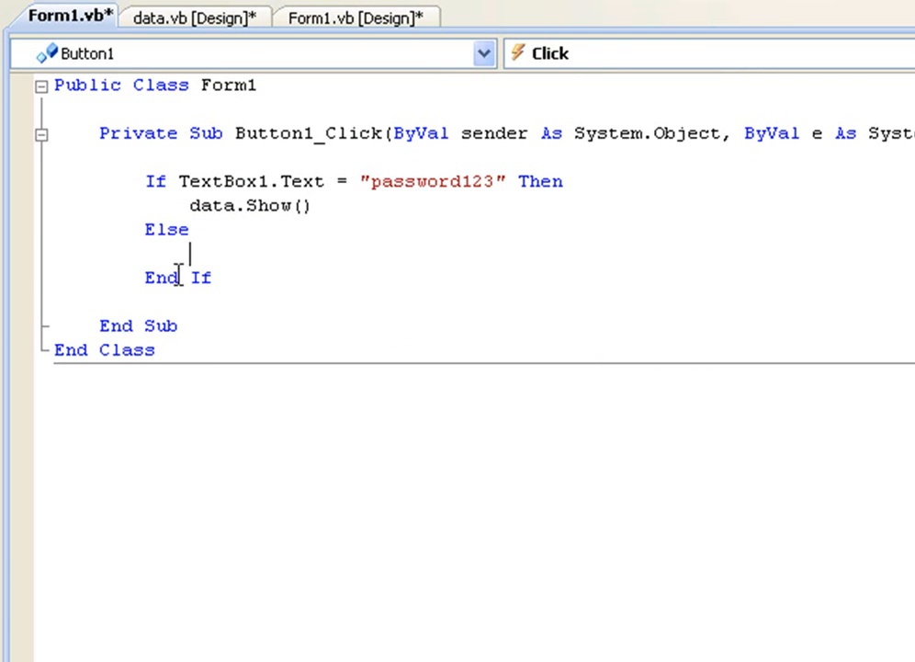
{"action": "type", "text": "Messa"}
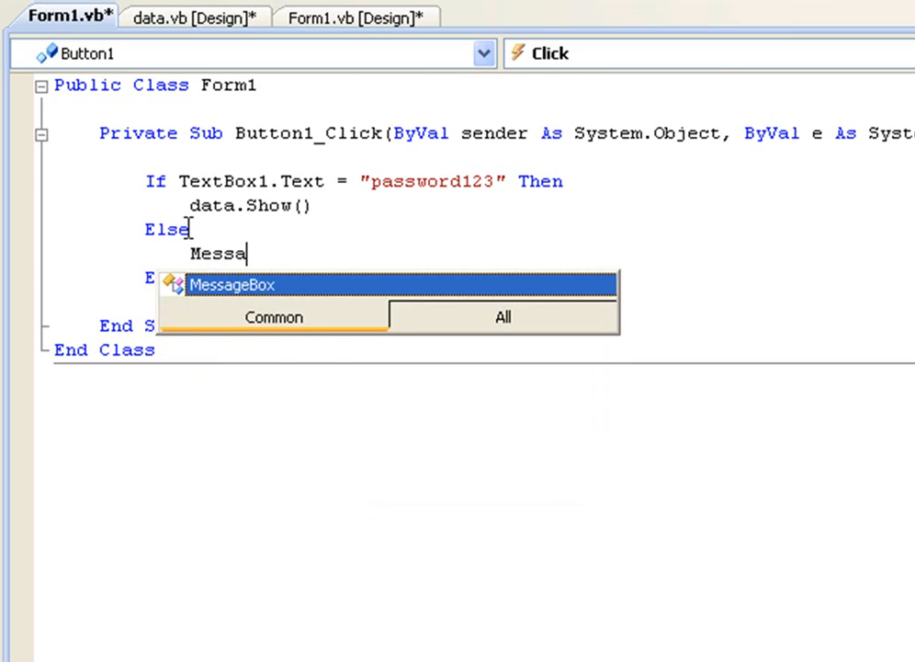
{"action": "type", "text": "geBox"}
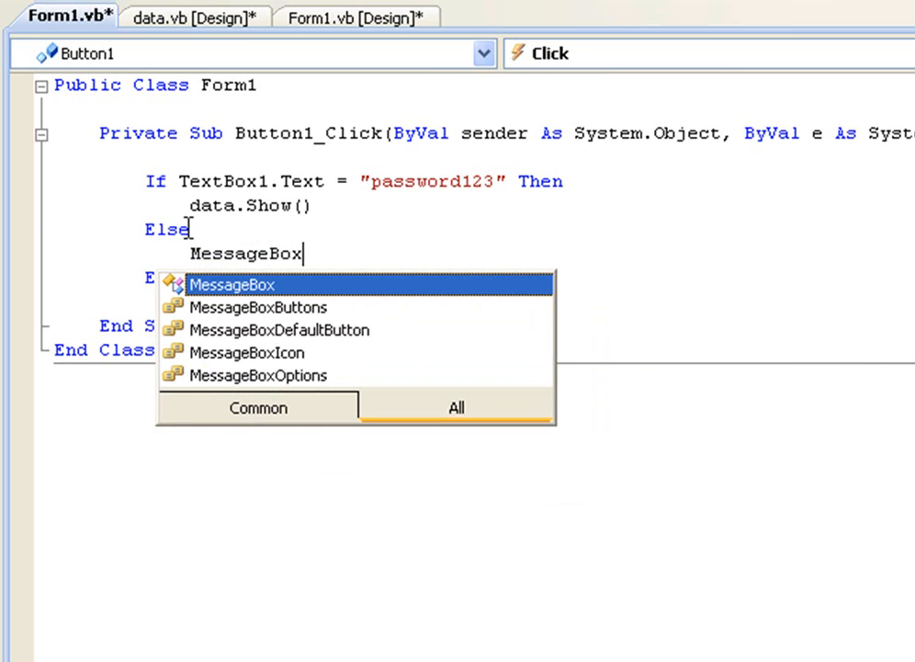
{"action": "type", "text": ".Show(\"Wro"}
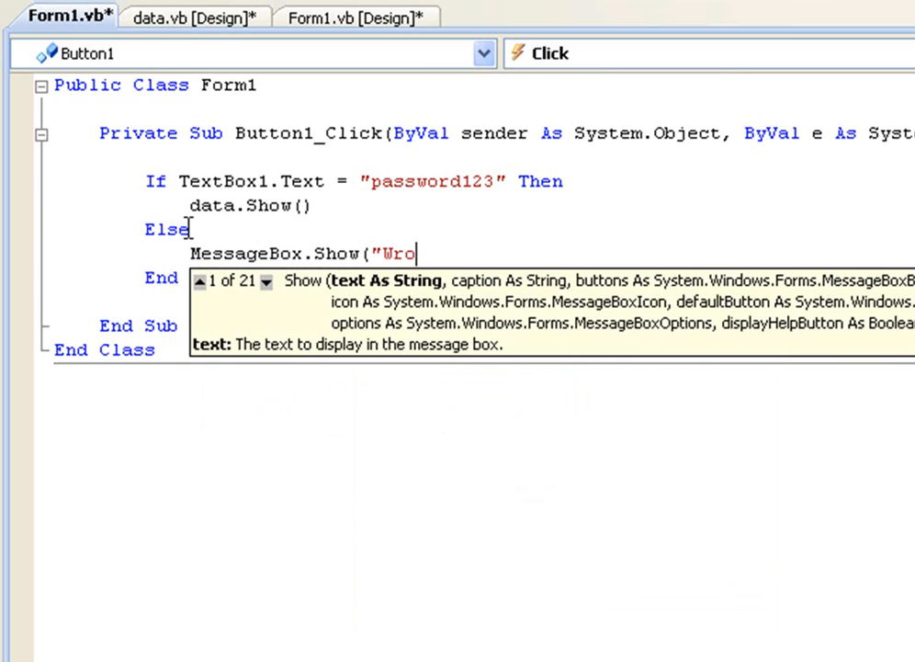
{"action": "type", "text": "ng Password!\""}
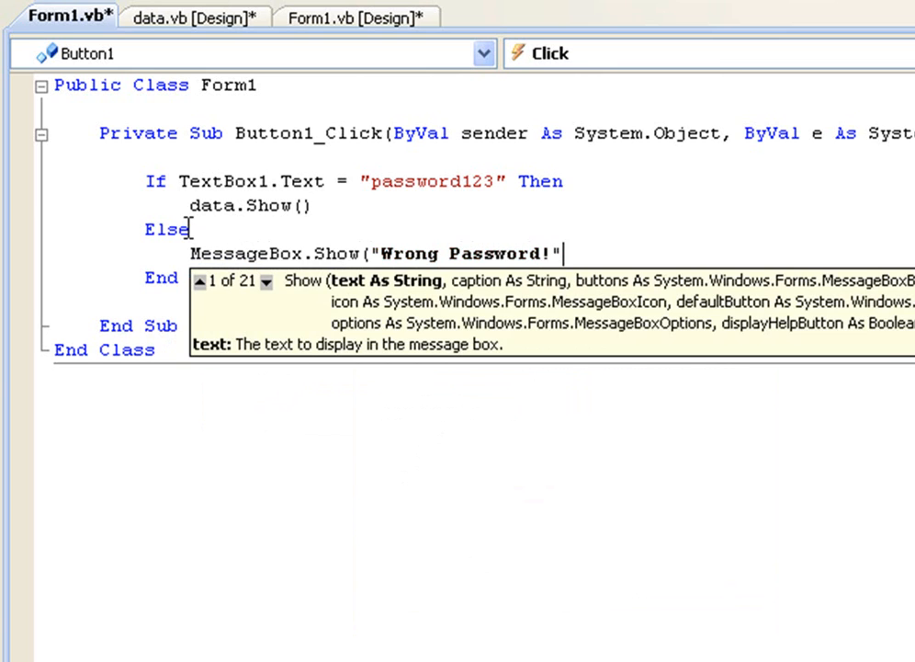
{"action": "type", "text": ")"}
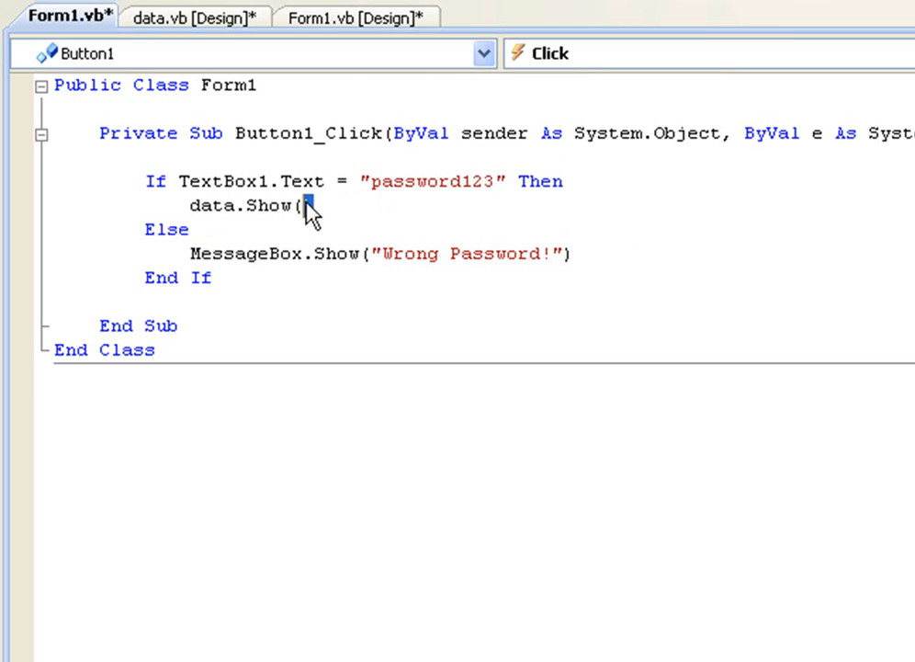
{"action": "type", "text": ")"}
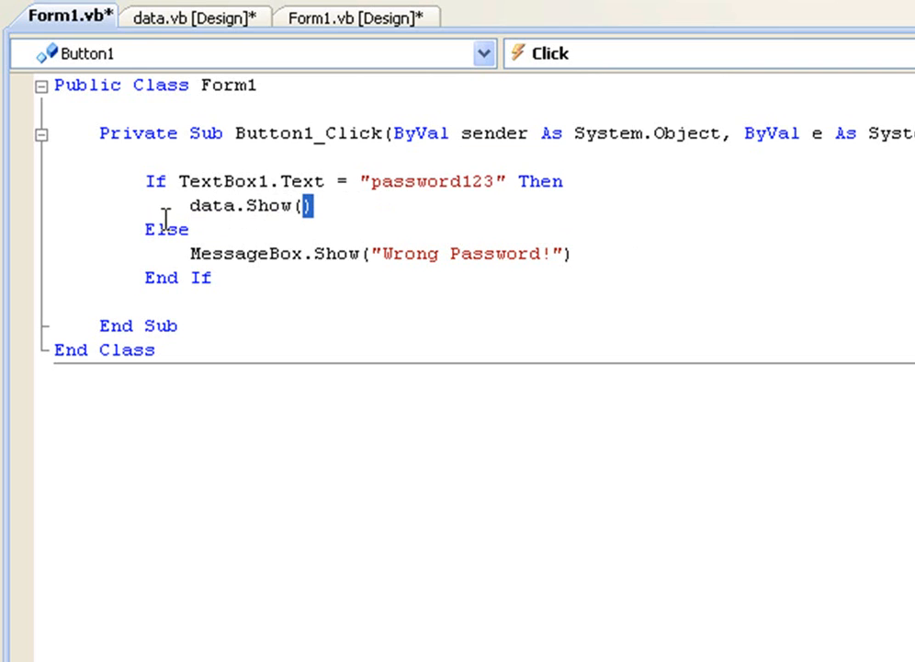
{"action": "left_click_drag", "start_coordinate": [149, 181], "coordinate": [289, 206]}
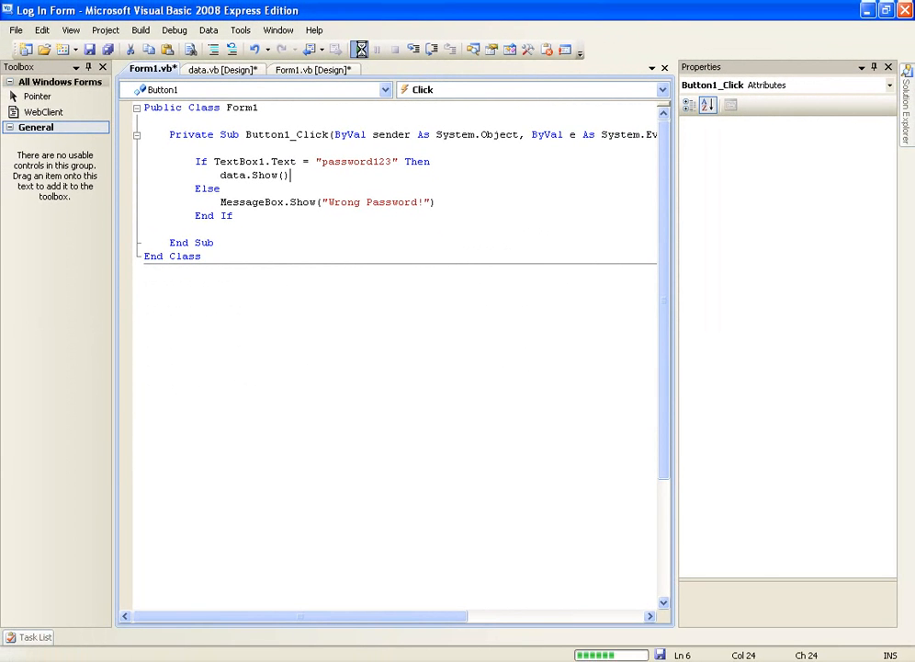
Run the app and submit wrong passwords 'hytfvh' and 'rand', dismissing each Wrong Password! message.
{"action": "left_click", "coordinate": [357, 50]}
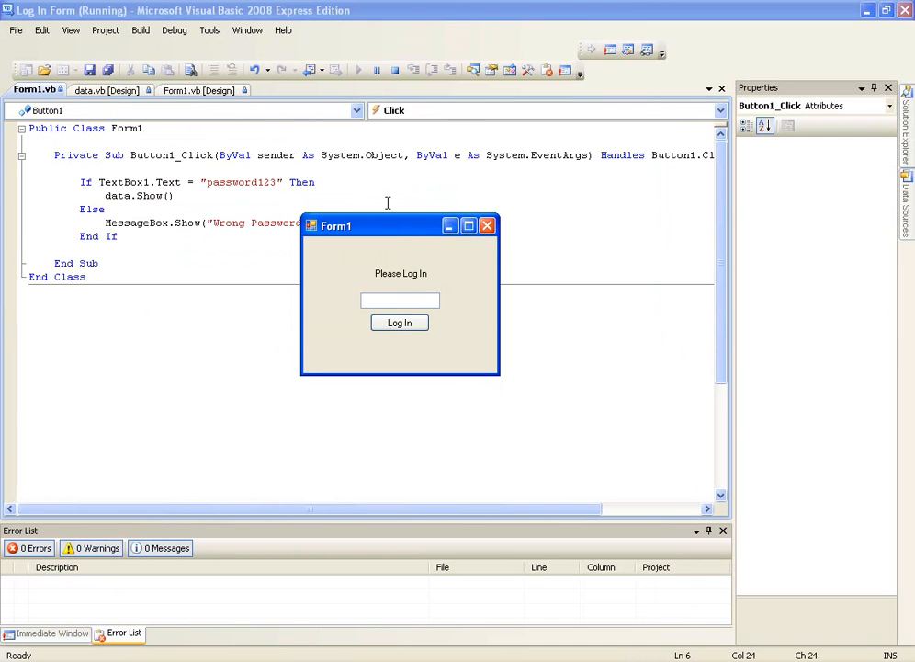
{"action": "type", "text": "hytfvh"}
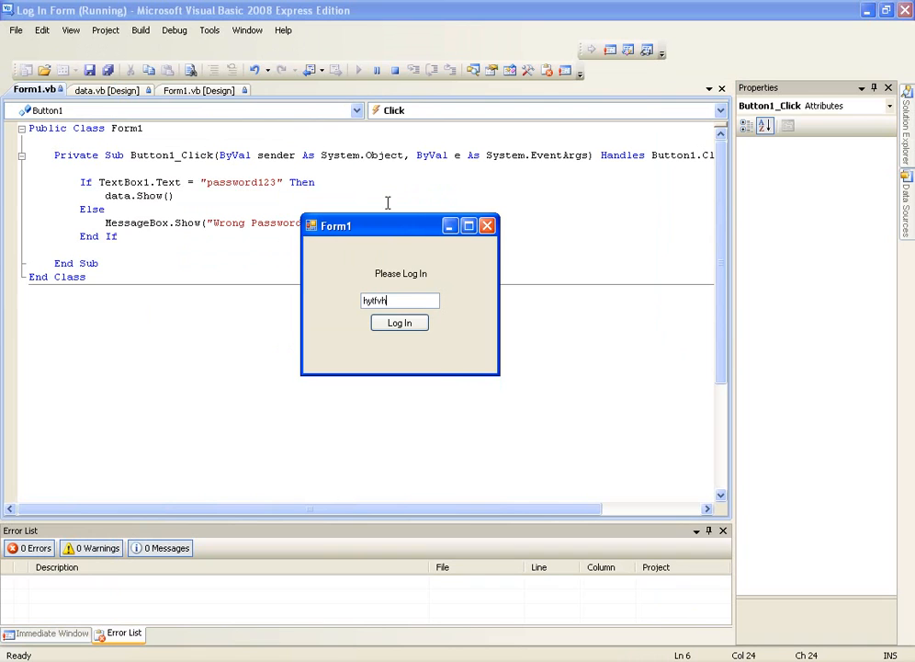
{"action": "left_click", "coordinate": [399, 322]}
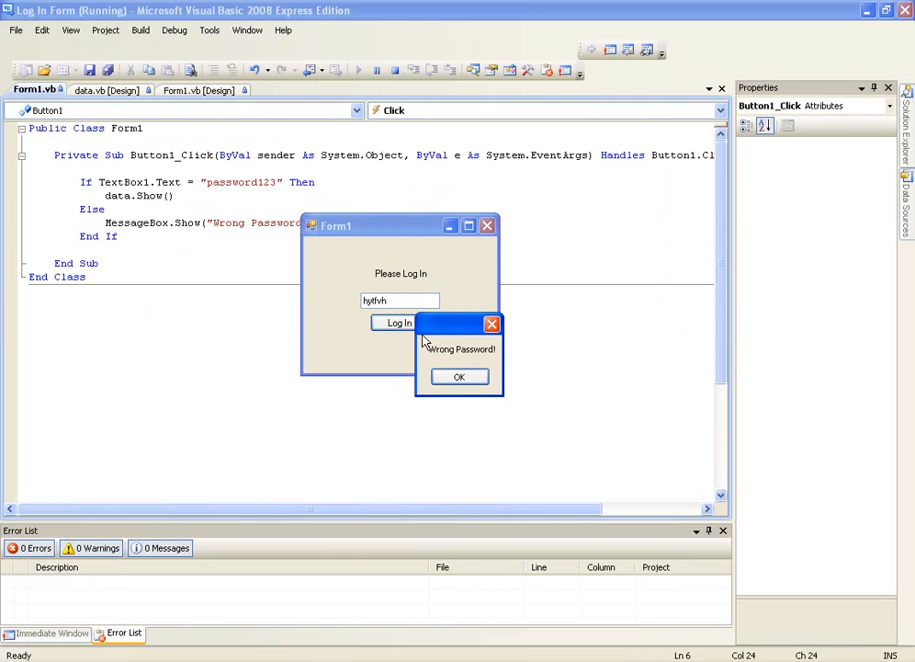
{"action": "left_click", "coordinate": [458, 376]}
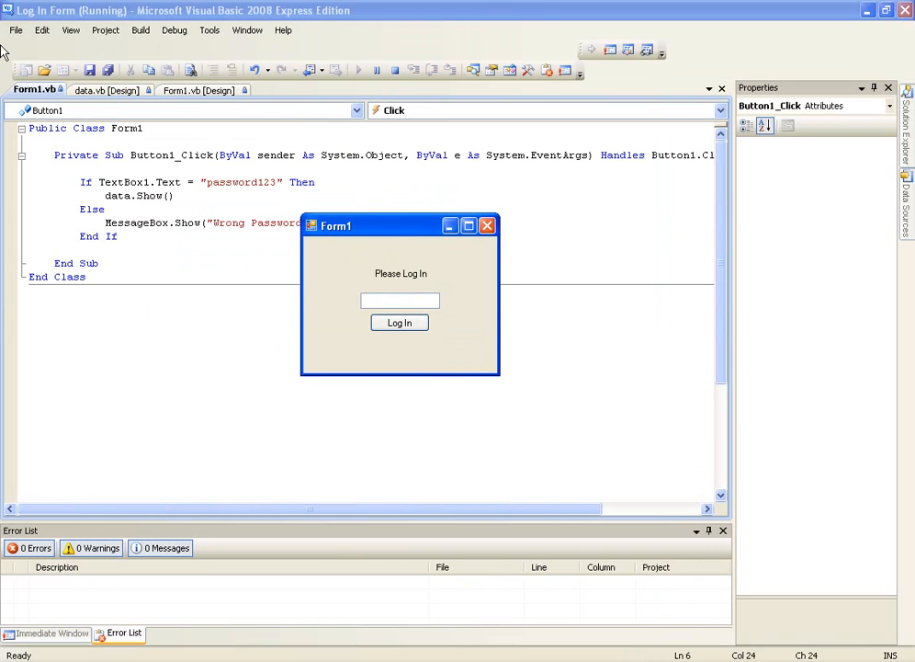
{"action": "type", "text": "rand"}
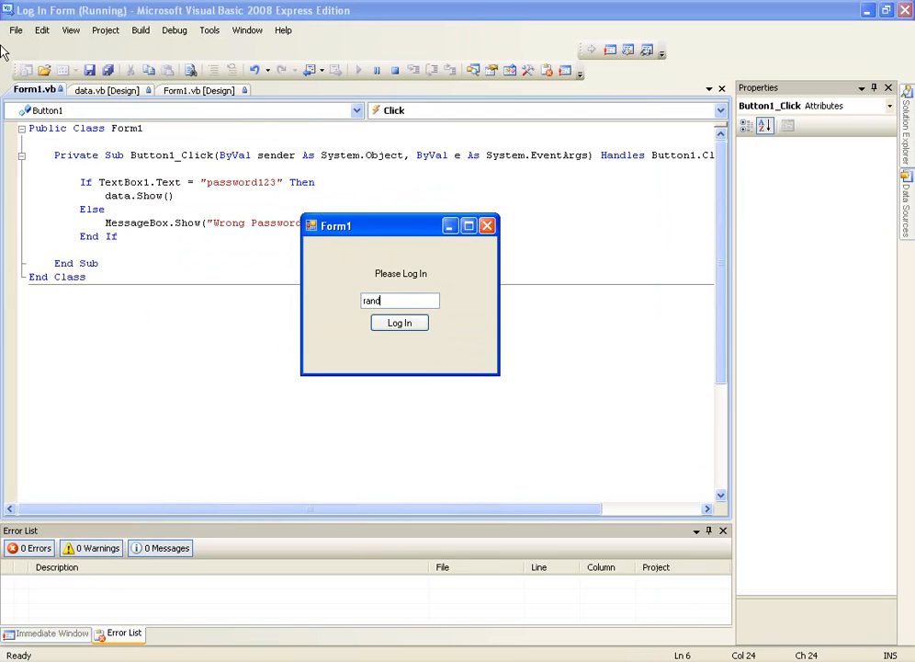
{"action": "left_click", "coordinate": [399, 323]}
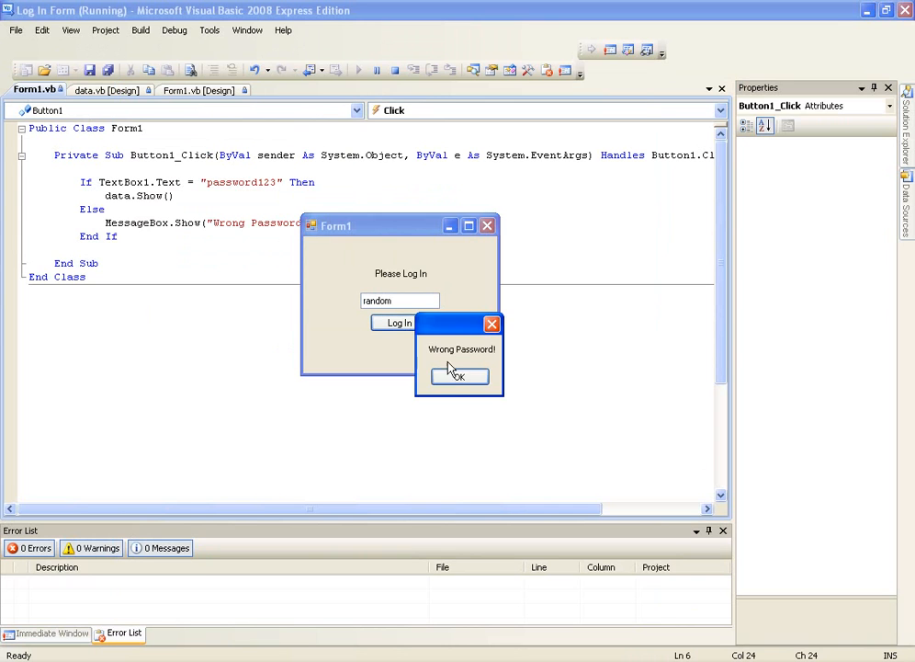
{"action": "left_click", "coordinate": [459, 377]}
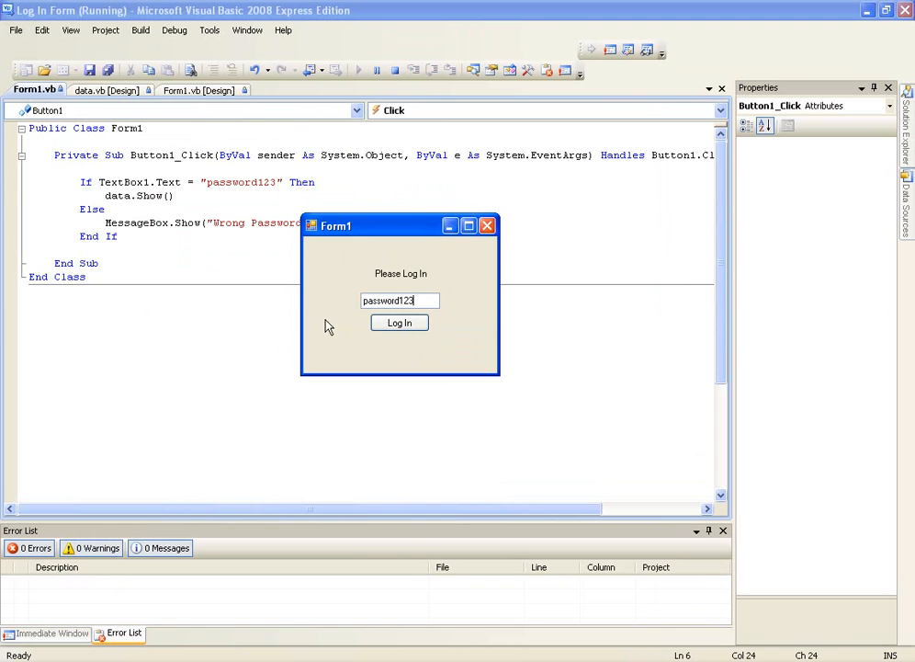
{"action": "left_click", "coordinate": [399, 322]}
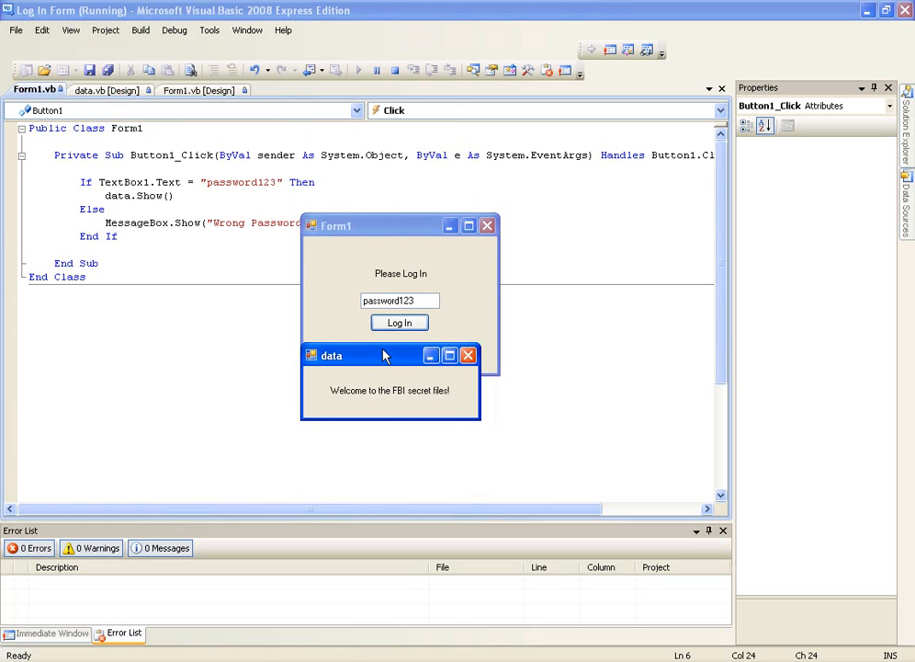
{"action": "mouse_move", "coordinate": [401, 134]}
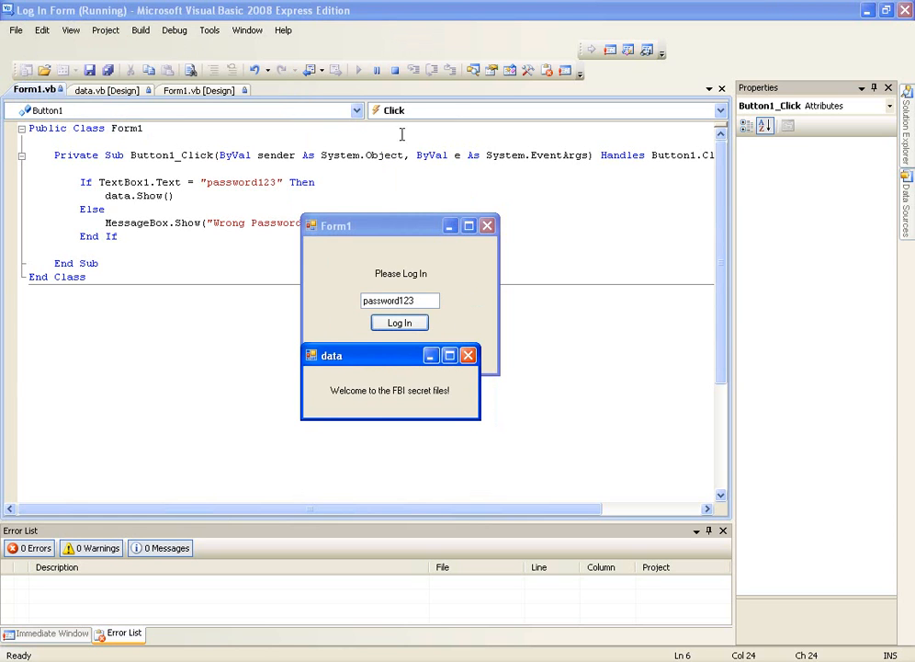
{"action": "mouse_move", "coordinate": [367, 355]}
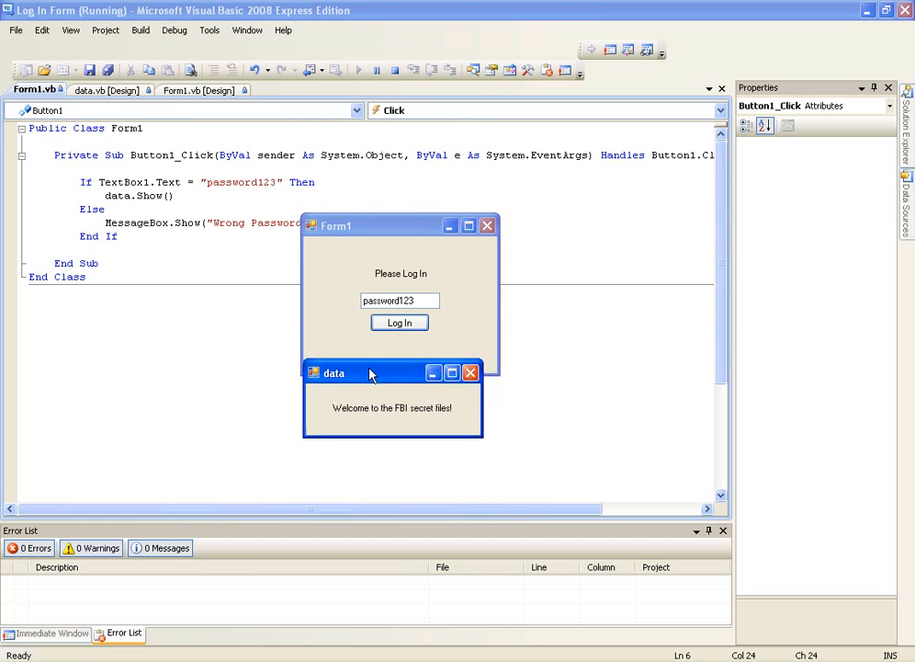
{"action": "left_click_drag", "start_coordinate": [372, 372], "coordinate": [367, 354]}
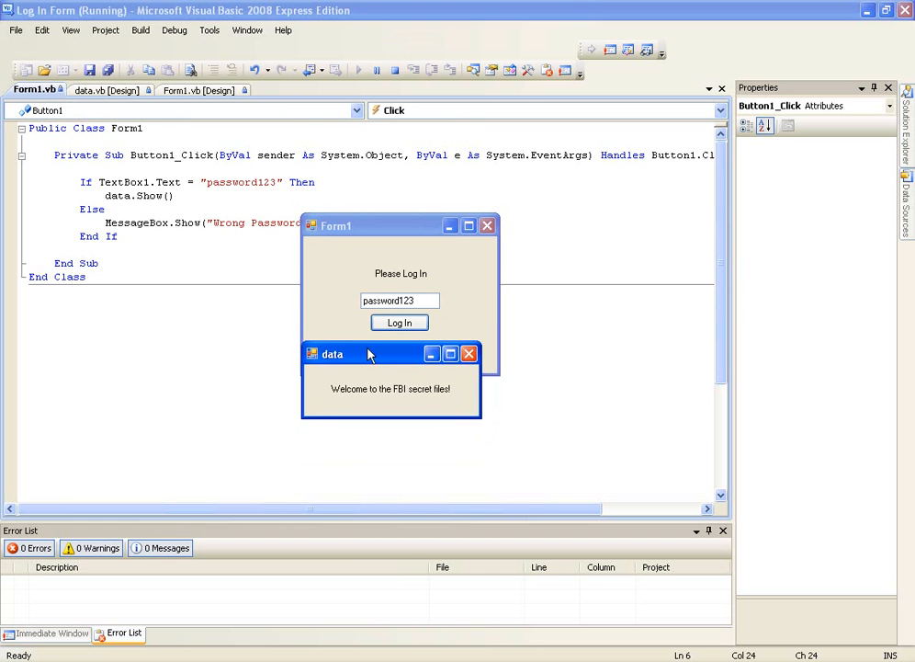
{"action": "mouse_move", "coordinate": [360, 357]}
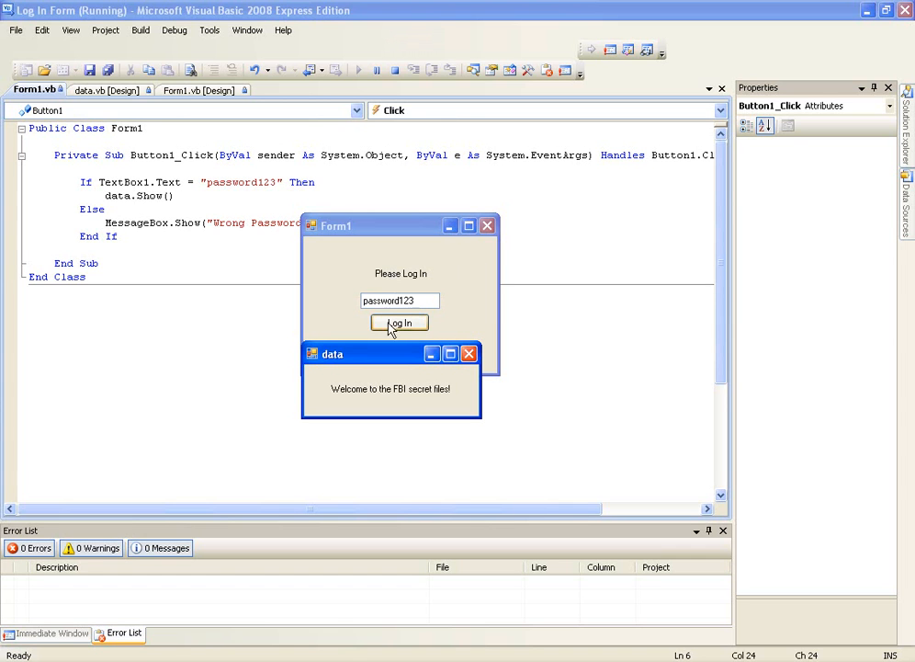
{"action": "mouse_move", "coordinate": [348, 298]}
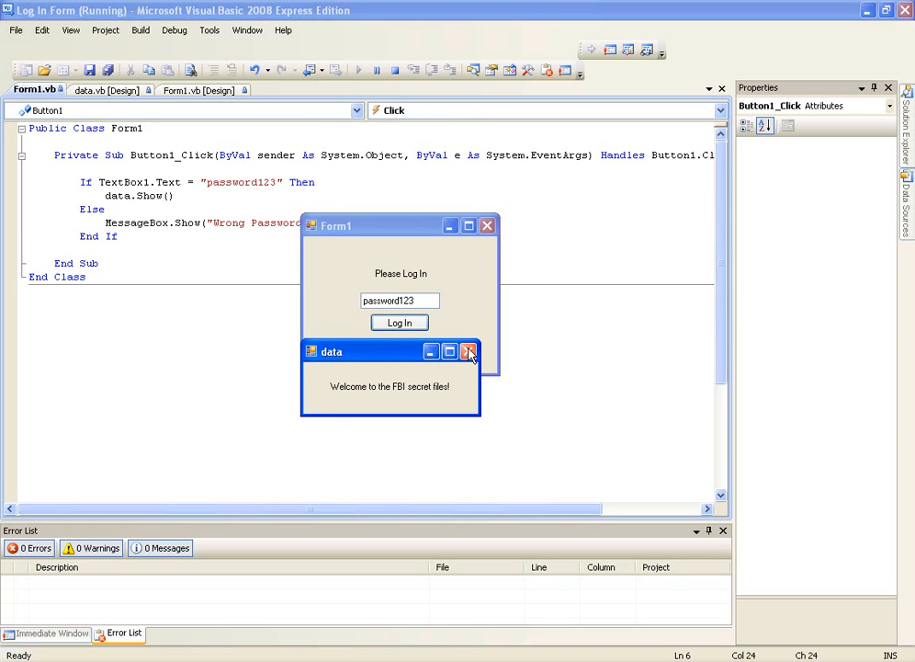
Close the data form window with its title-bar X.
{"action": "left_click", "coordinate": [469, 351]}
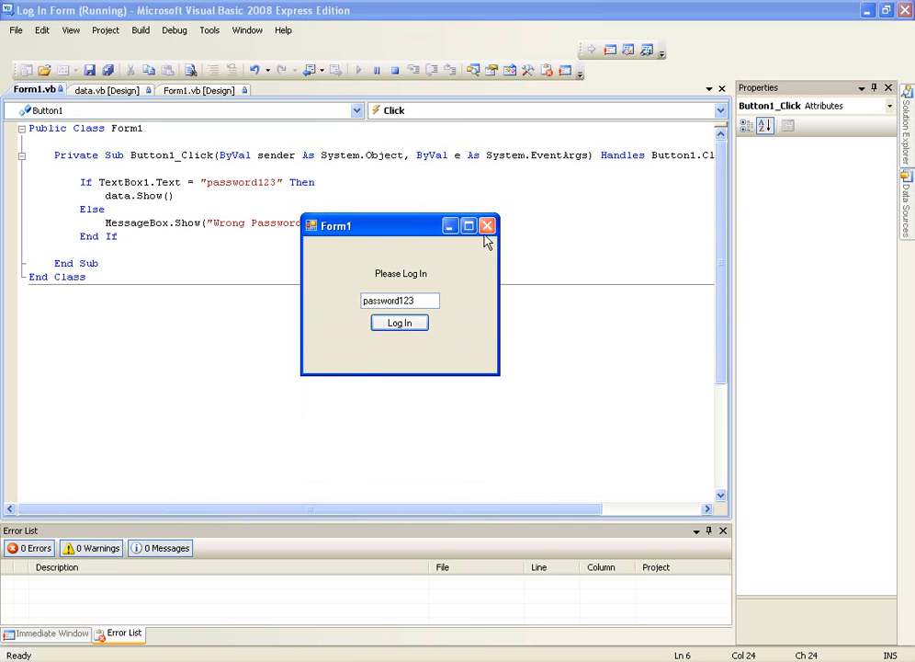